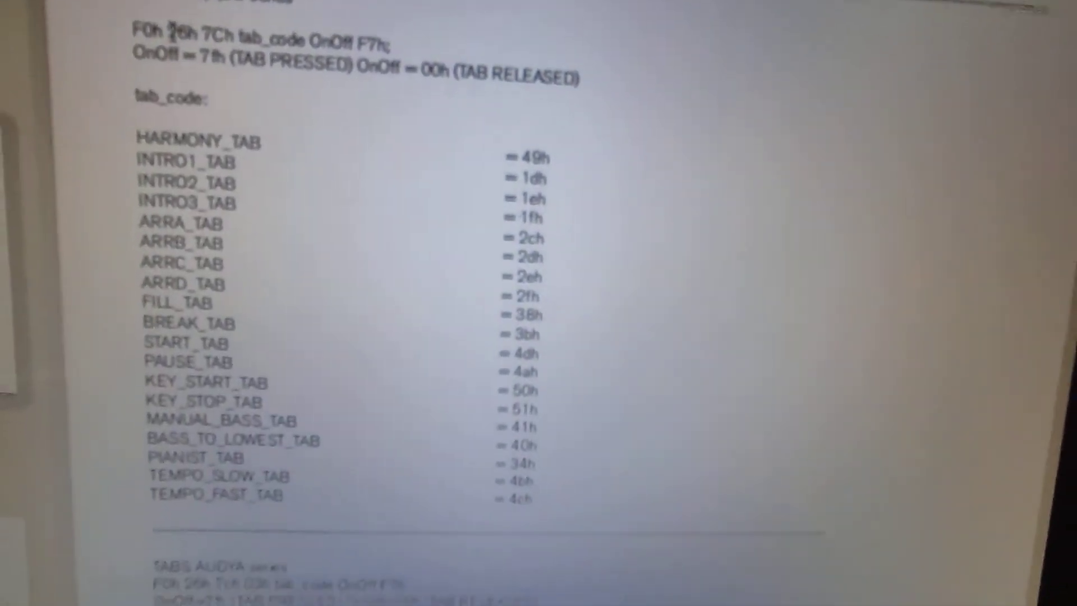
scroll(up, 3)
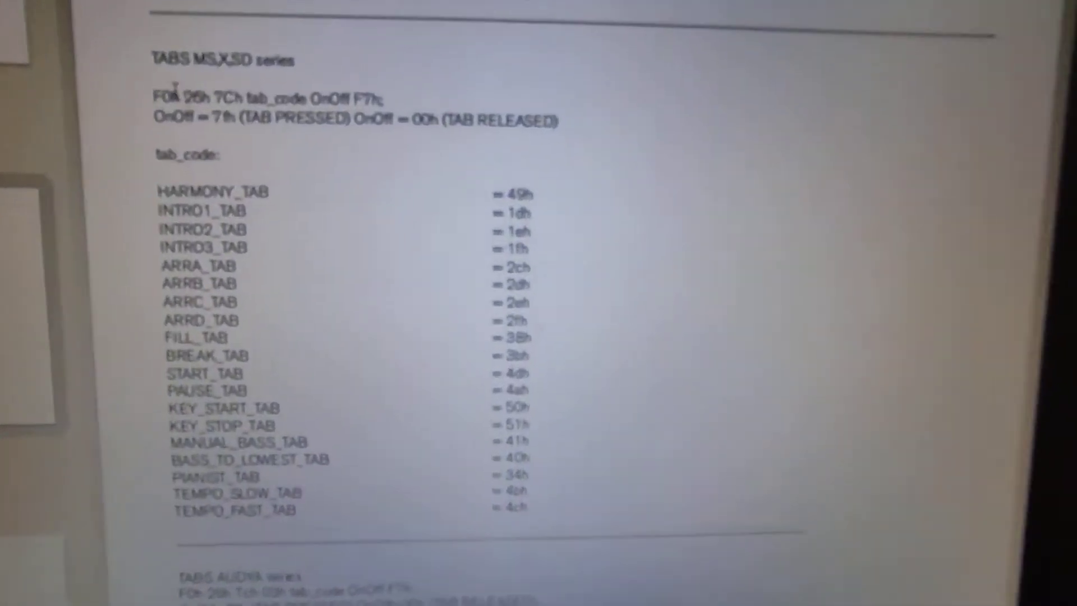
scroll(up, 3)
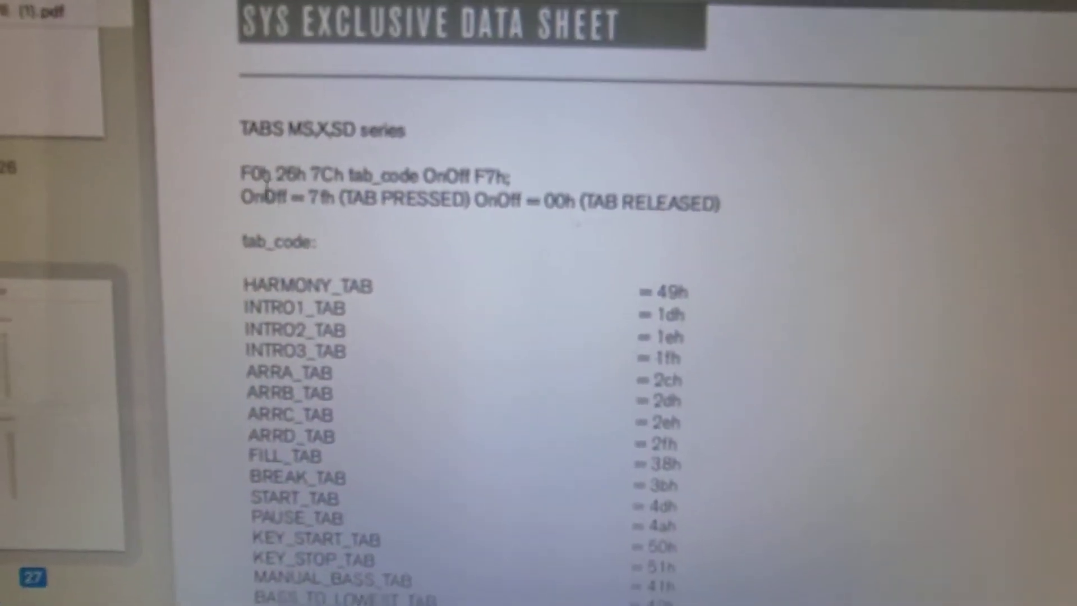